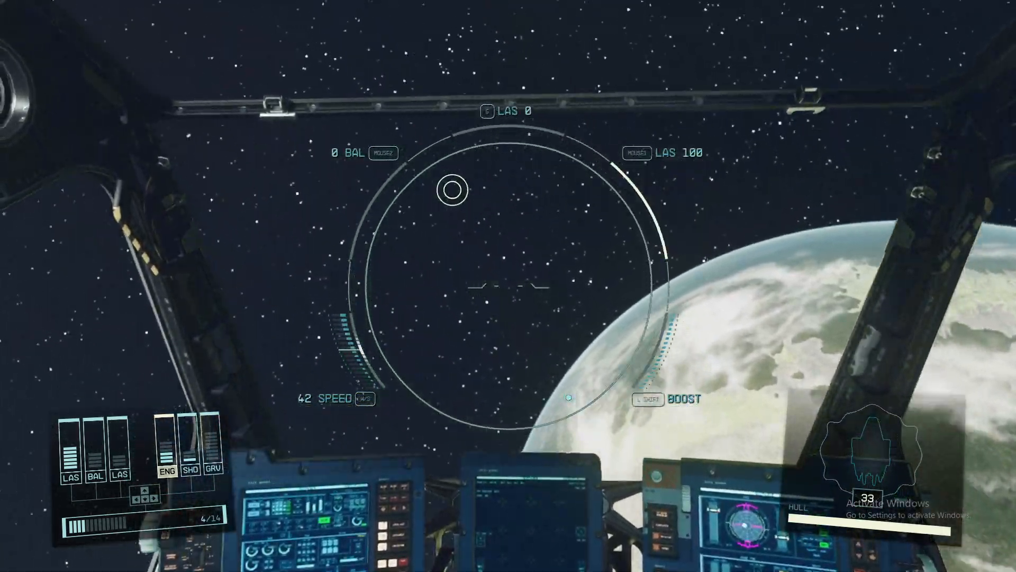
Press Tab in the cockpit to bring up the ship and character status overview.
key(tab)
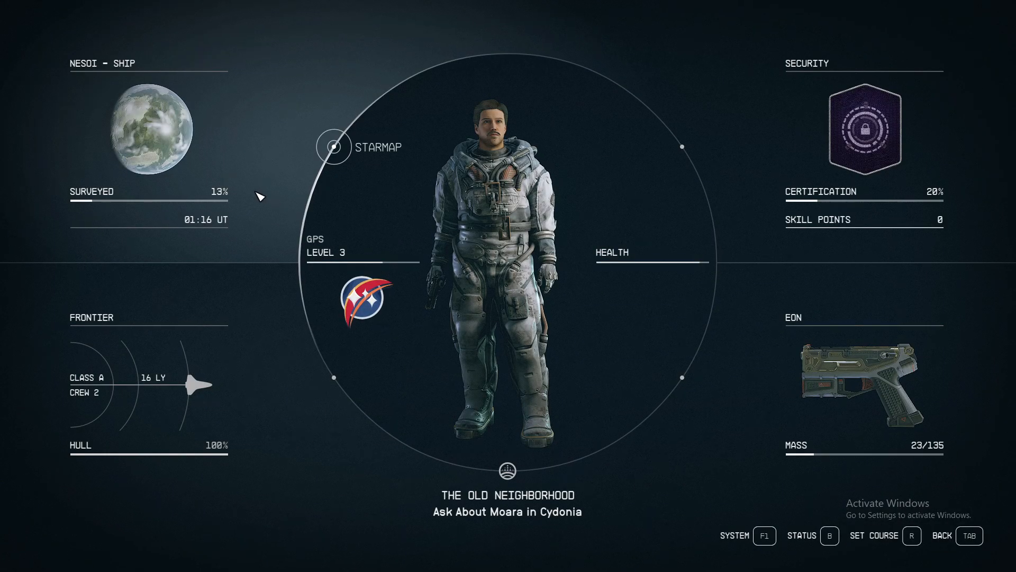
Open the Olympus system star map and select planet Ourea to show its details.
click(334, 146)
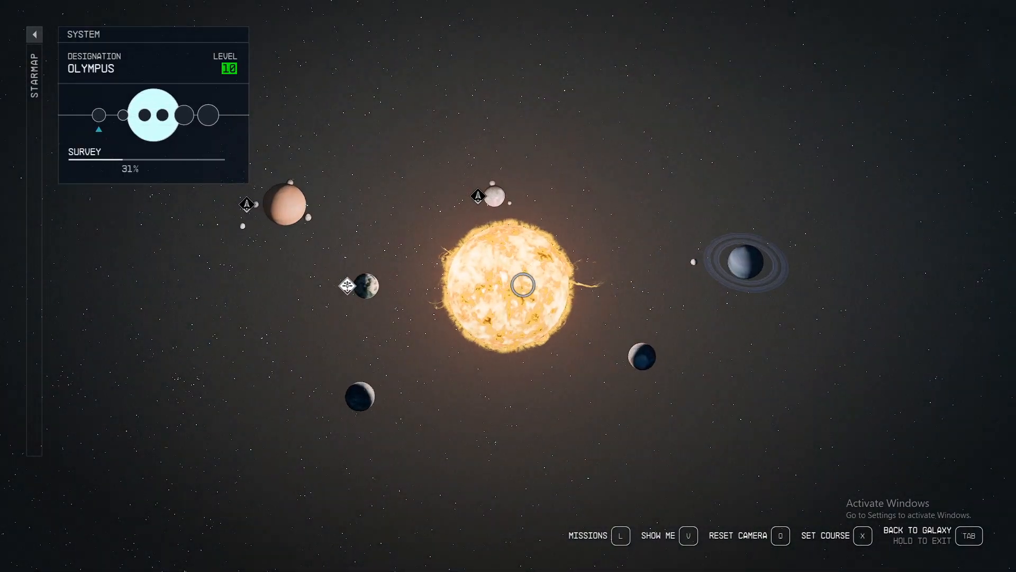
click(645, 360)
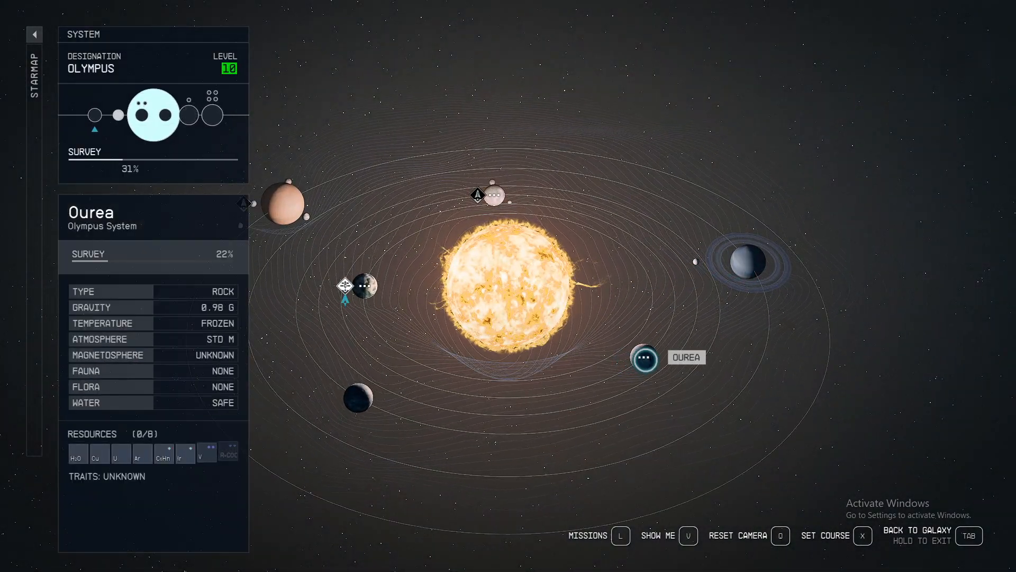